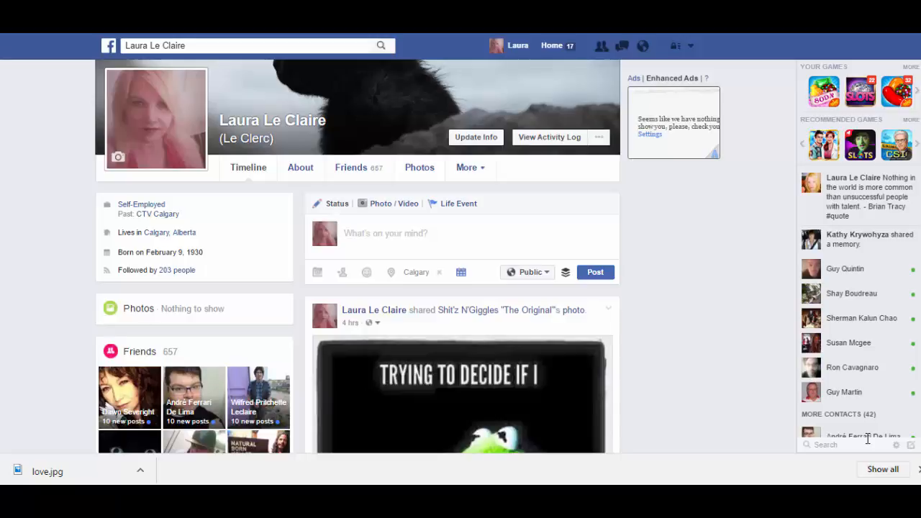
pyautogui.moveTo(699, 343)
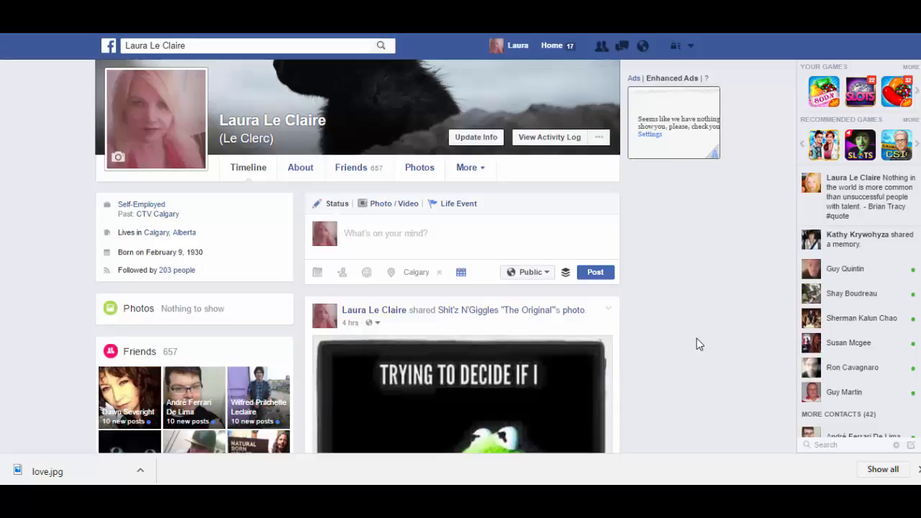
pyautogui.moveTo(679, 288)
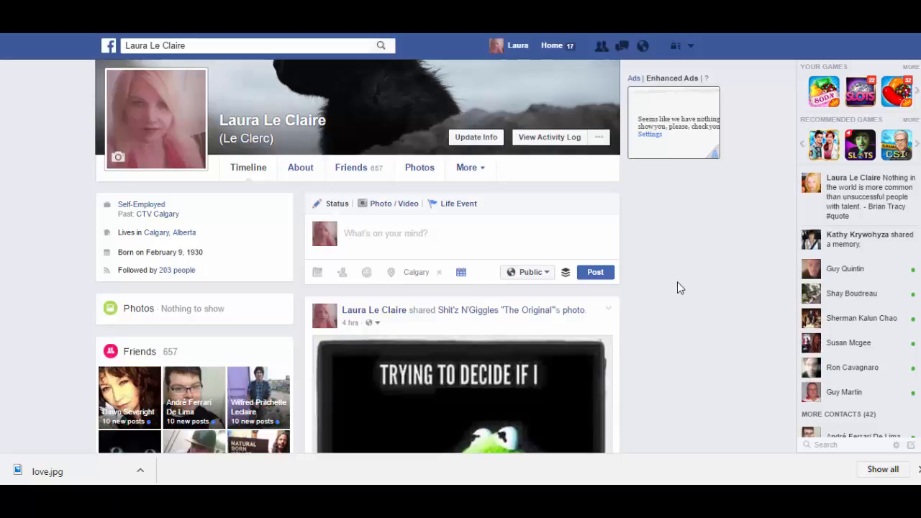
pyautogui.moveTo(651, 254)
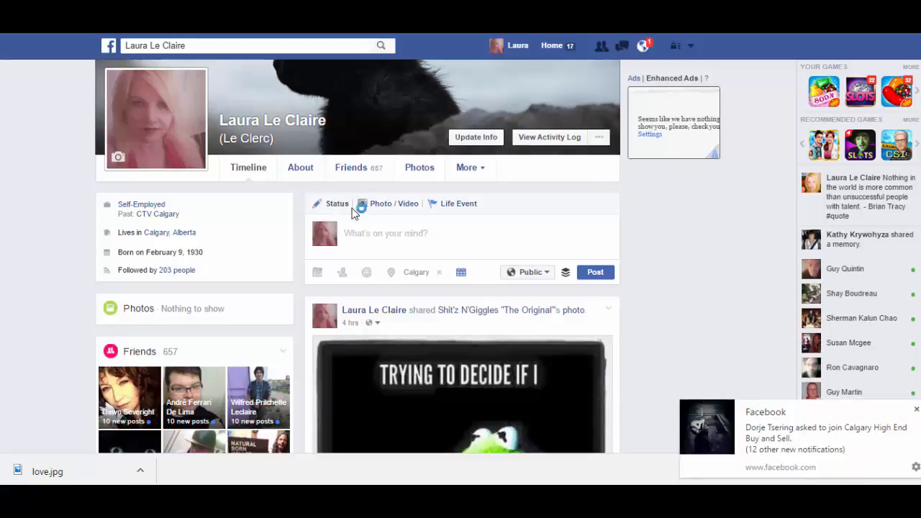
pyautogui.moveTo(337, 204)
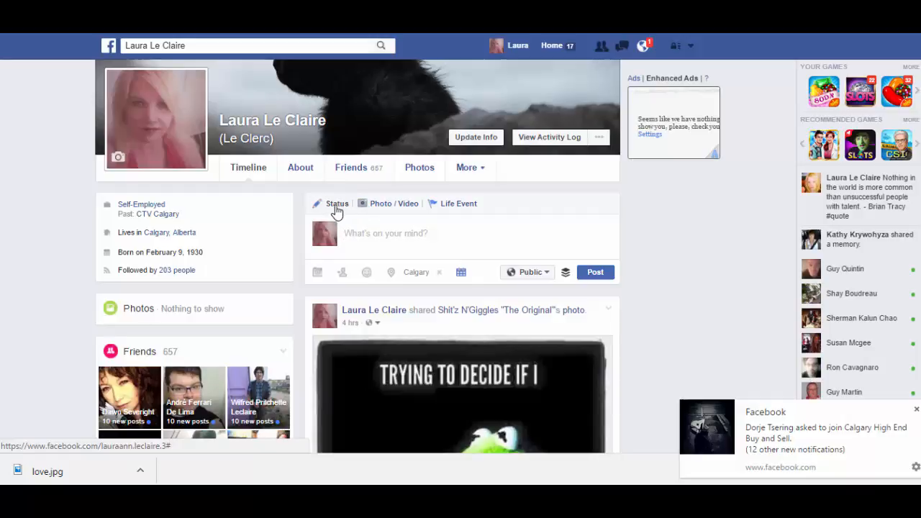
pyautogui.moveTo(343, 272)
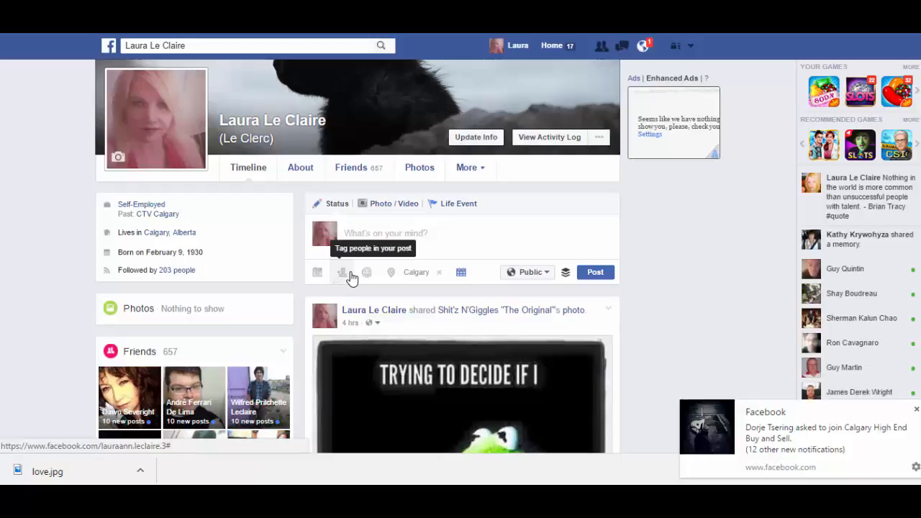
pyautogui.moveTo(365, 272)
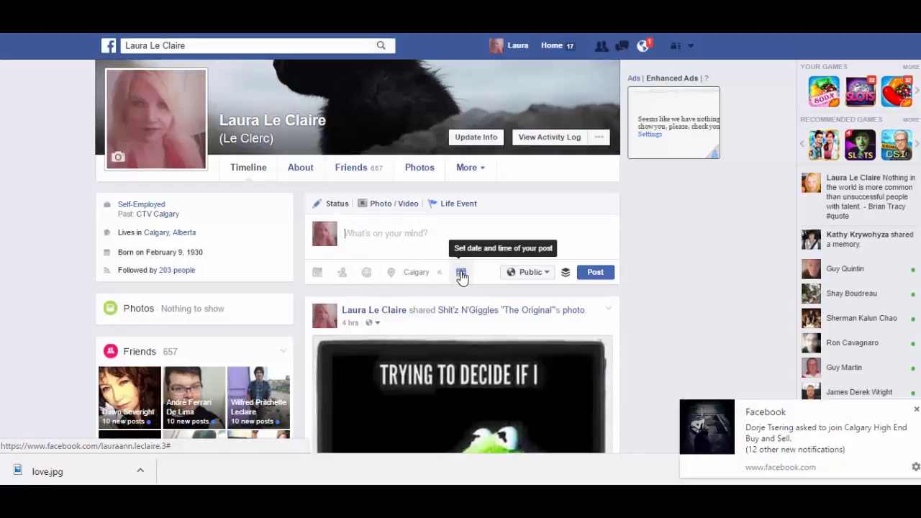
# Backdate the status to the year 2016, month October and day 14 in the composer's date picker
pyautogui.click(460, 272)
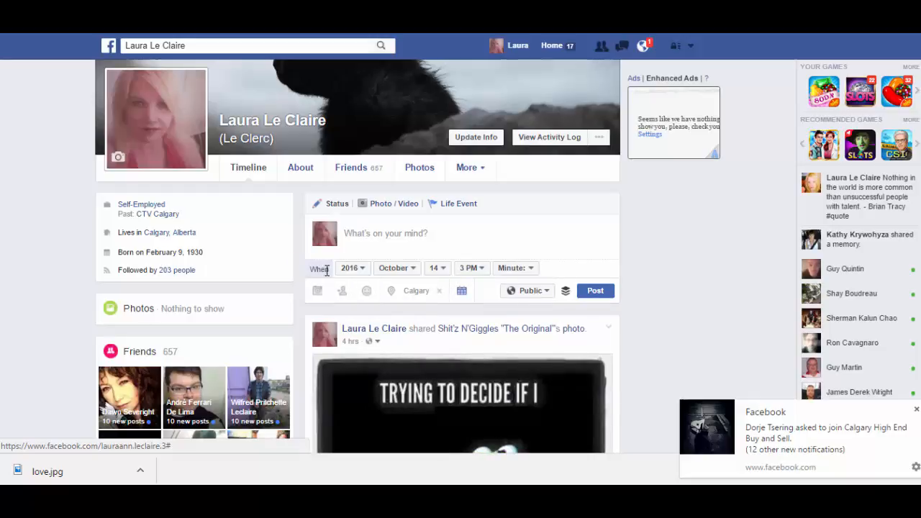
pyautogui.click(352, 268)
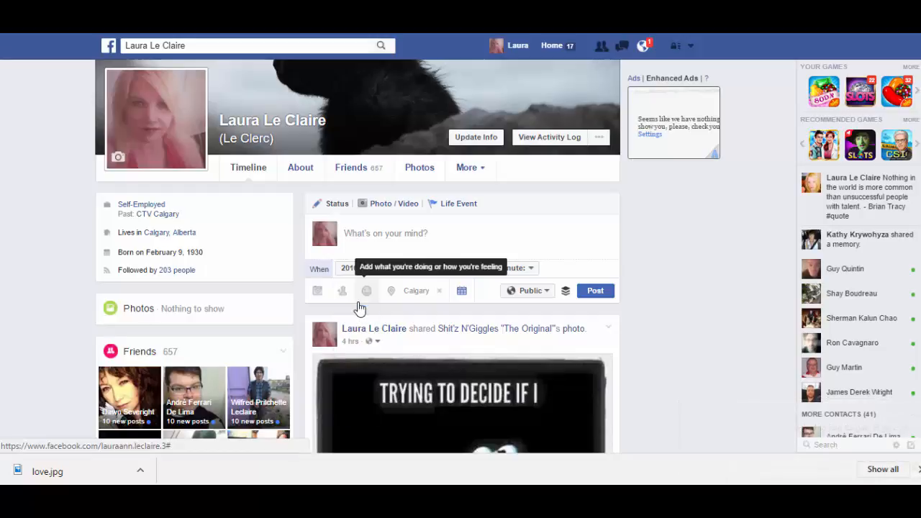
pyautogui.click(394, 268)
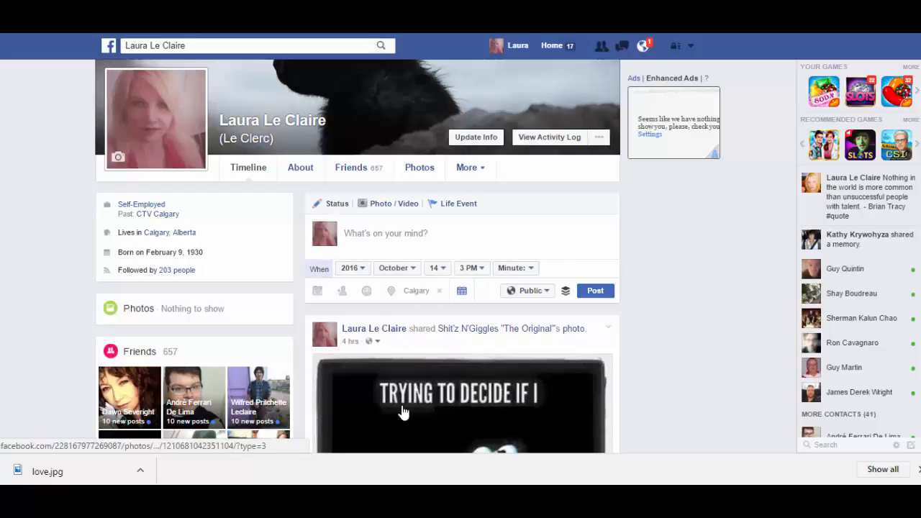
pyautogui.click(435, 267)
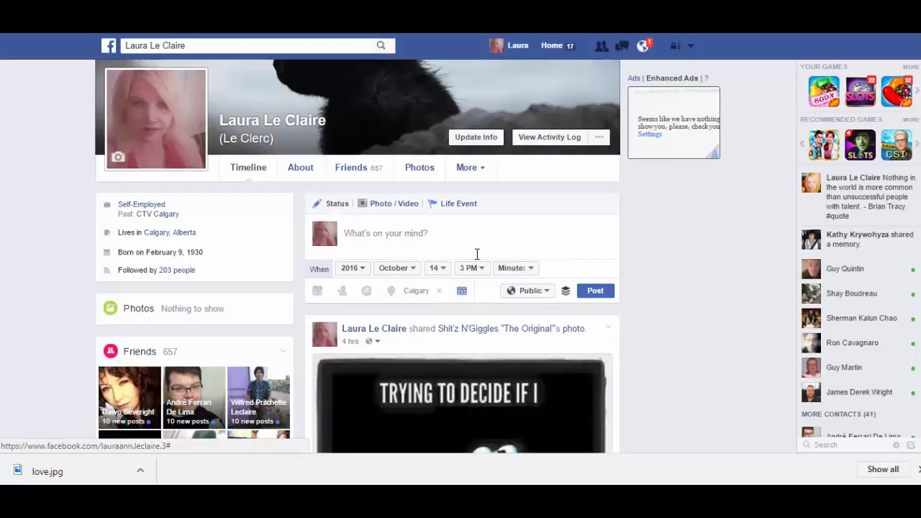
# Set the post time to 3 PM and 20 minutes
pyautogui.click(473, 268)
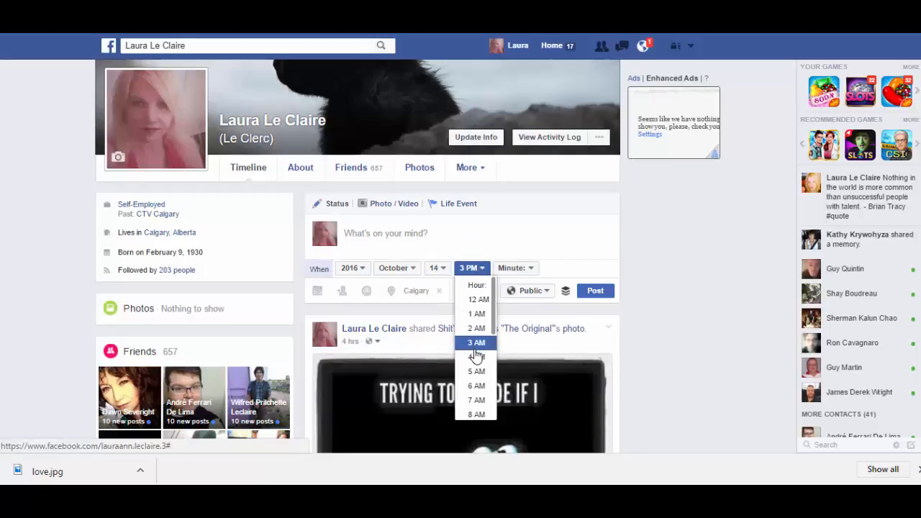
pyautogui.scroll(-3)
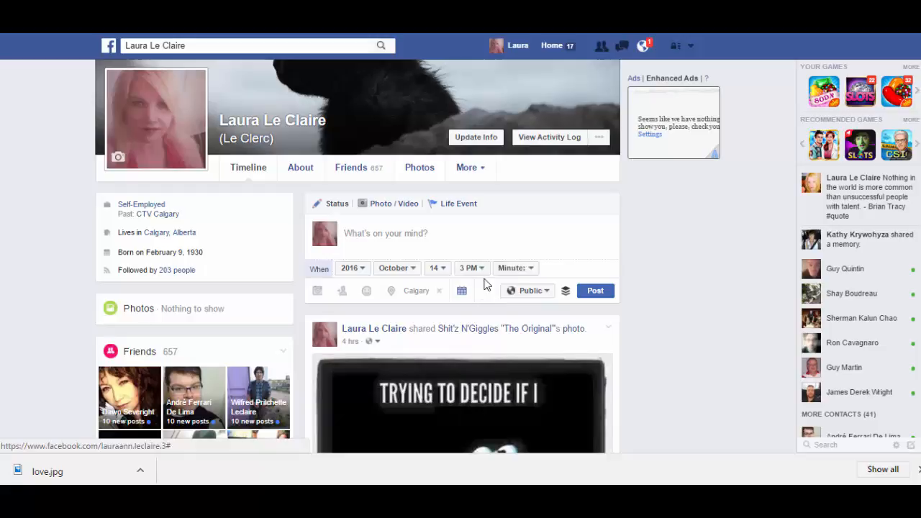
pyautogui.click(515, 268)
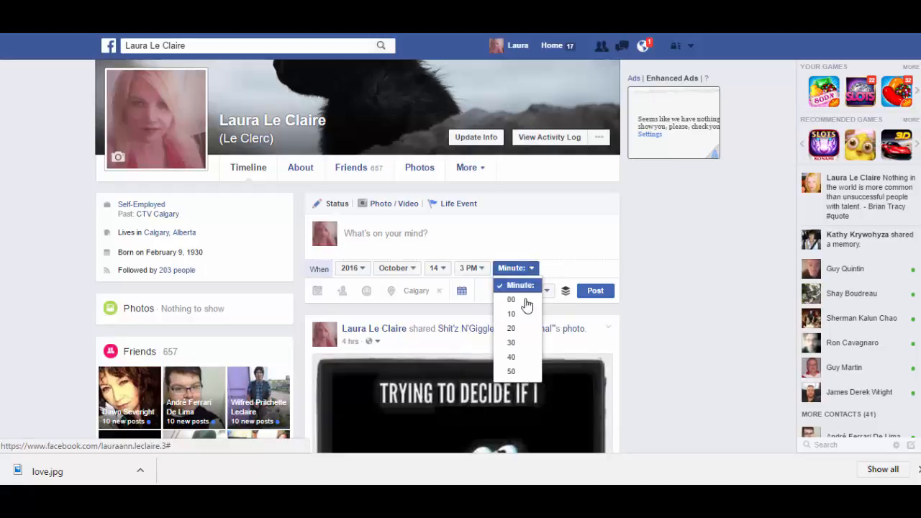
pyautogui.click(511, 328)
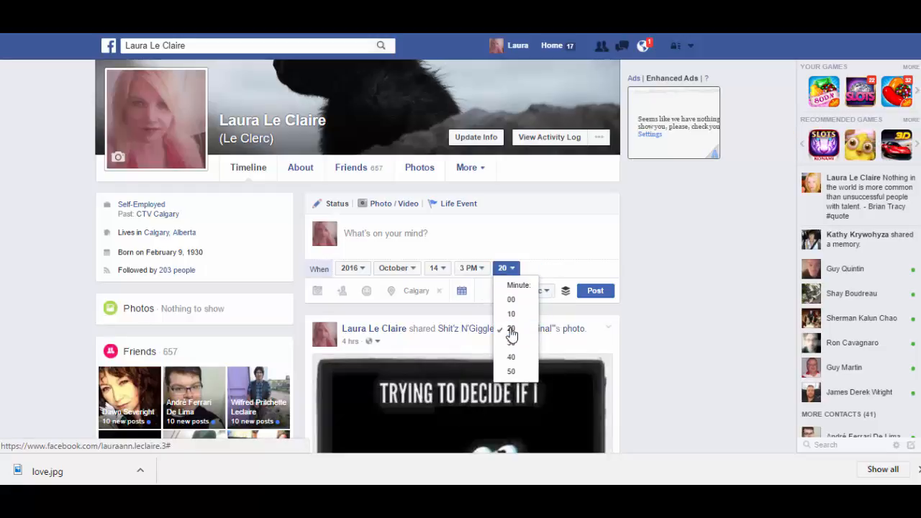
pyautogui.click(511, 328)
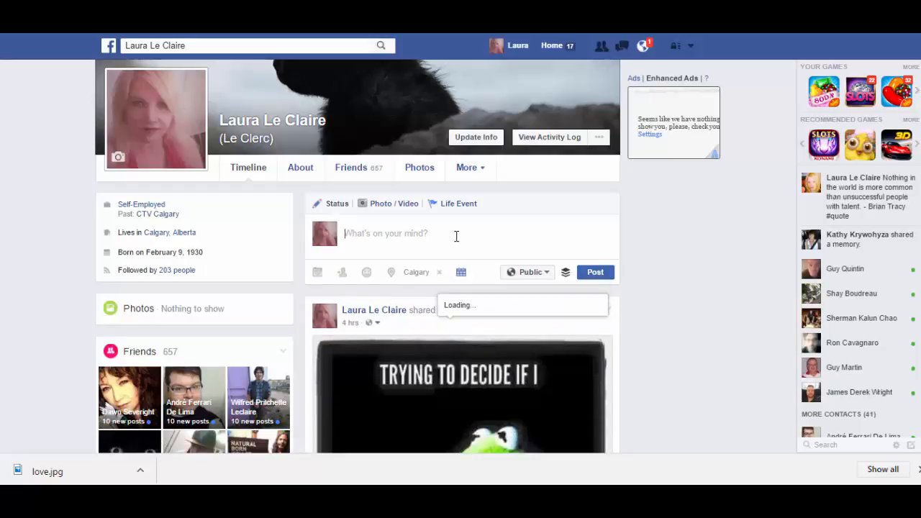
# Write 'this is my test post', attempt to post it and dismiss the Invalid Date warning
pyautogui.write('this is my test p')
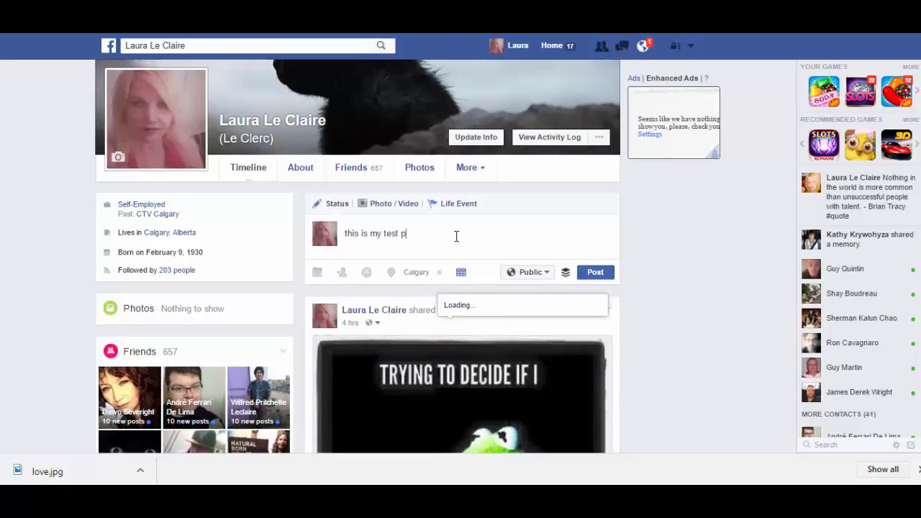
pyautogui.write('ost')
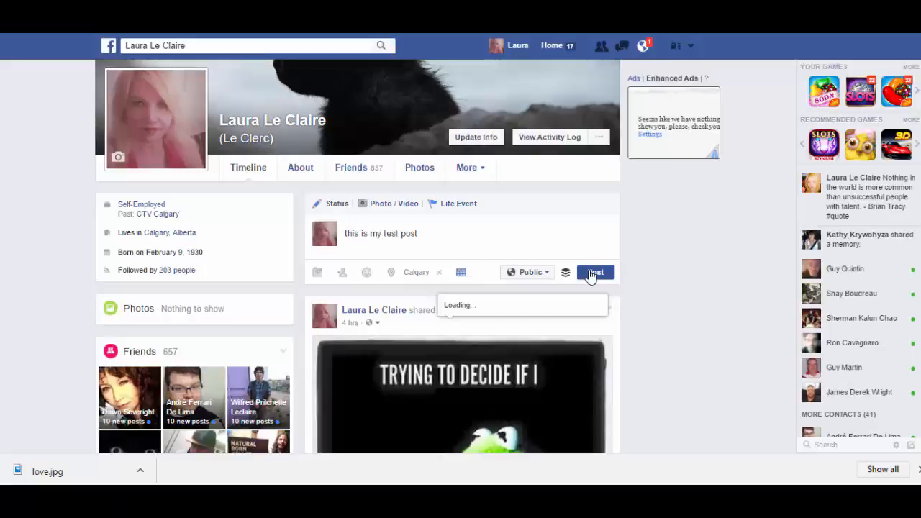
pyautogui.click(594, 272)
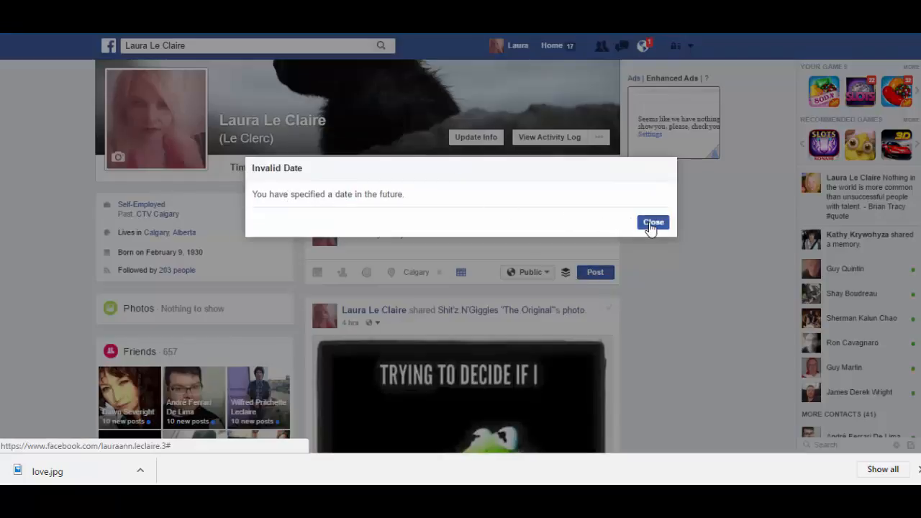
pyautogui.click(652, 222)
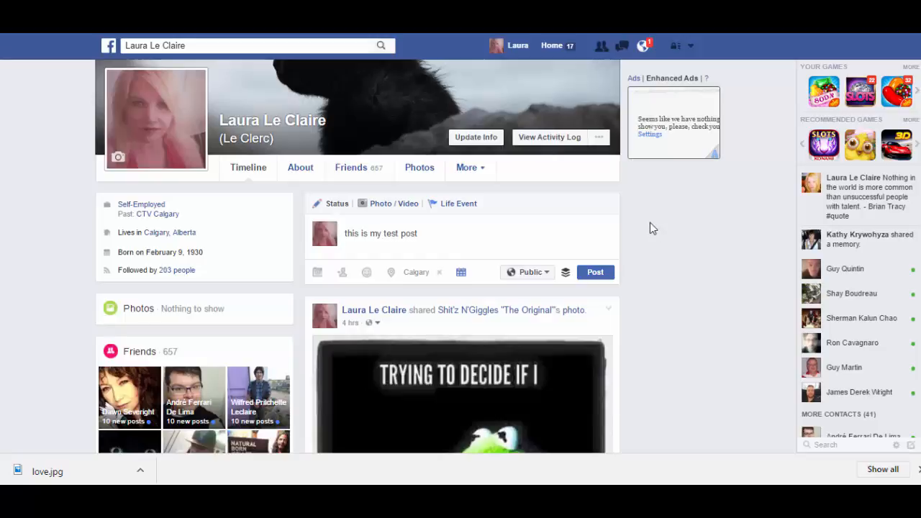
pyautogui.moveTo(656, 224)
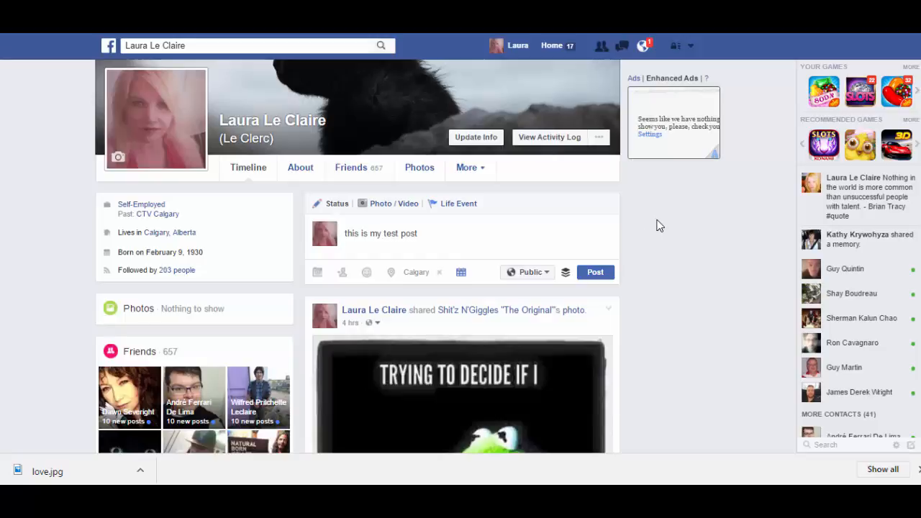
pyautogui.moveTo(568, 107)
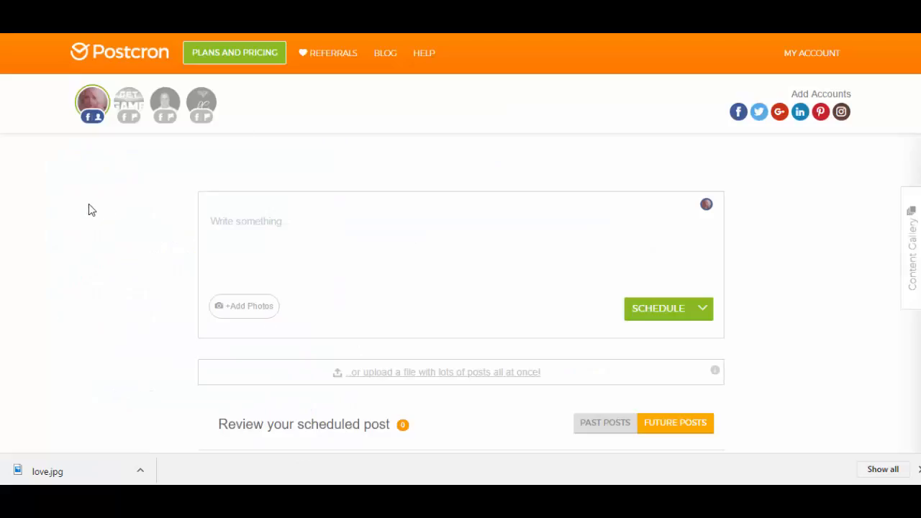
pyautogui.moveTo(98, 232)
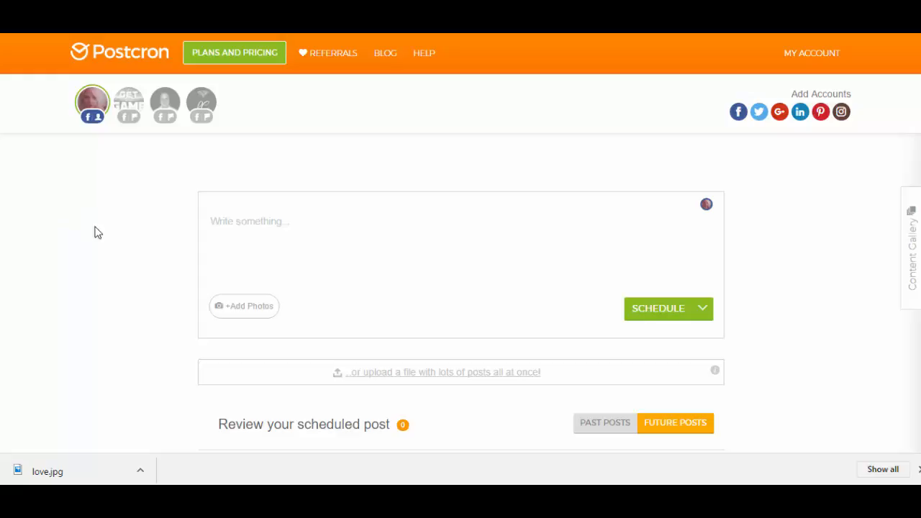
pyautogui.moveTo(202, 150)
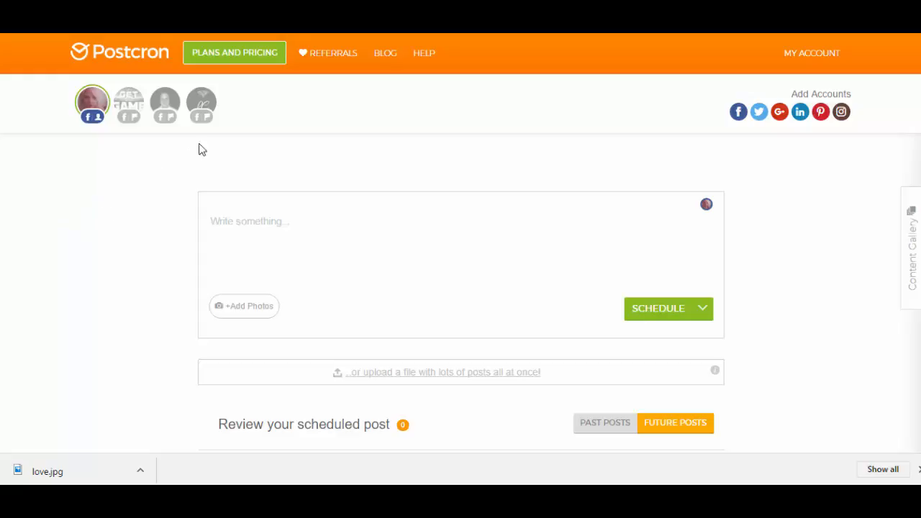
pyautogui.moveTo(237, 308)
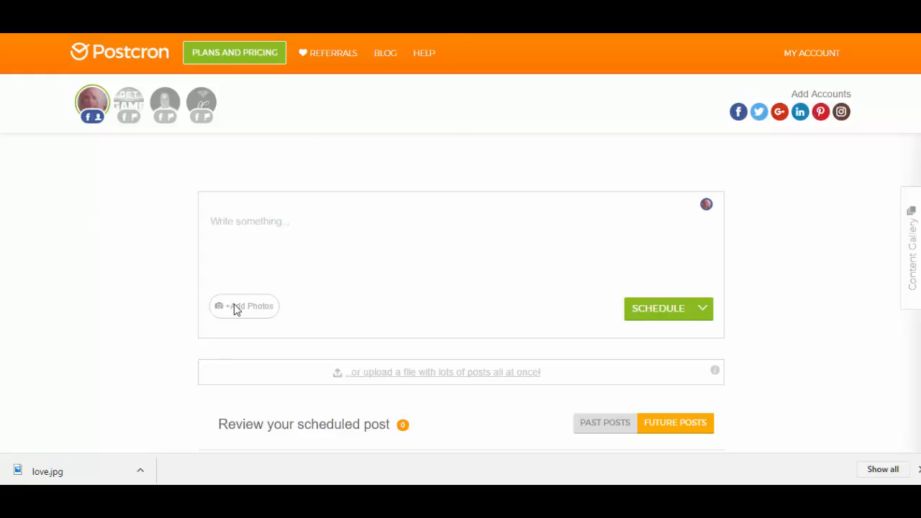
# Upload the grinning sunglasses smiley image via +Add Photos into the new post
pyautogui.click(244, 306)
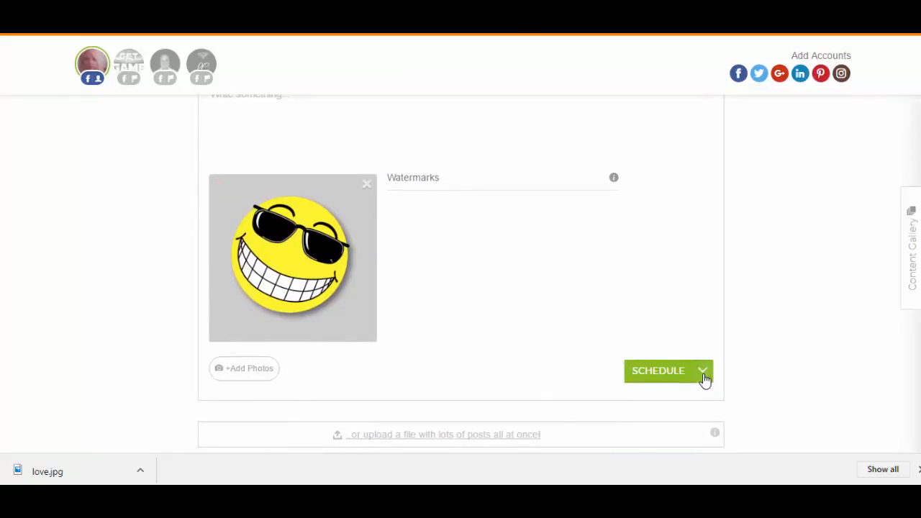
# Choose Schedule, set the hour to 11 PM for October 14, 2016 and confirm with Done
pyautogui.click(703, 372)
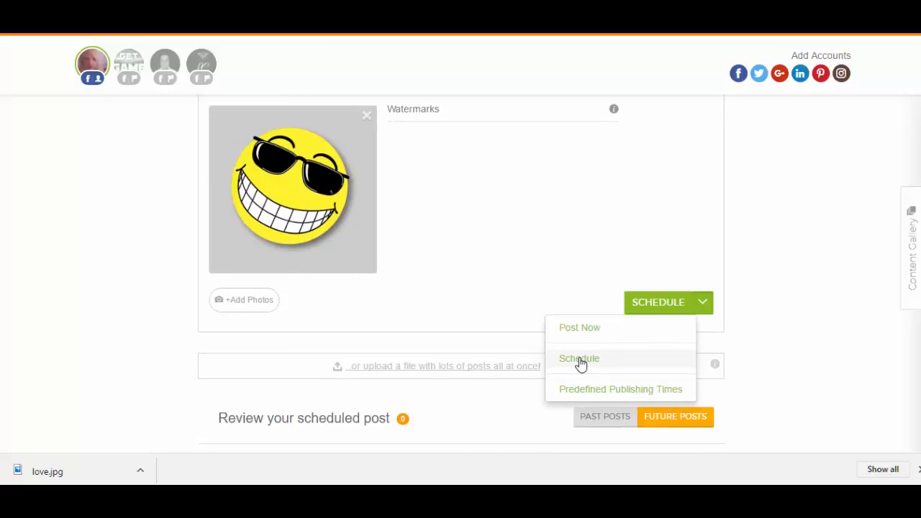
pyautogui.click(579, 358)
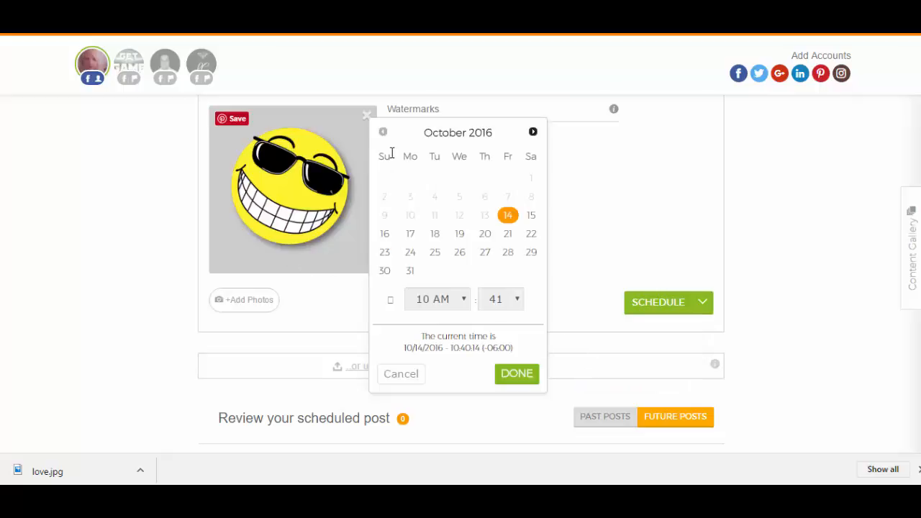
pyautogui.click(437, 298)
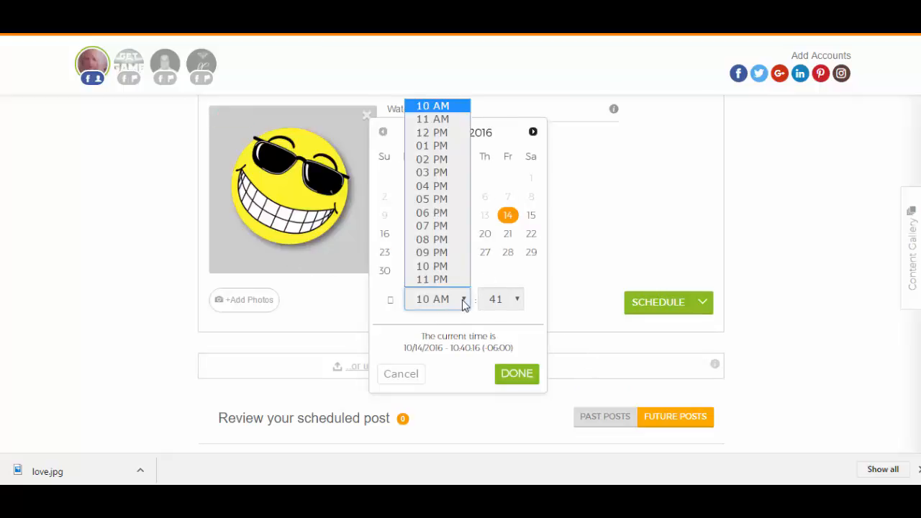
pyautogui.click(432, 279)
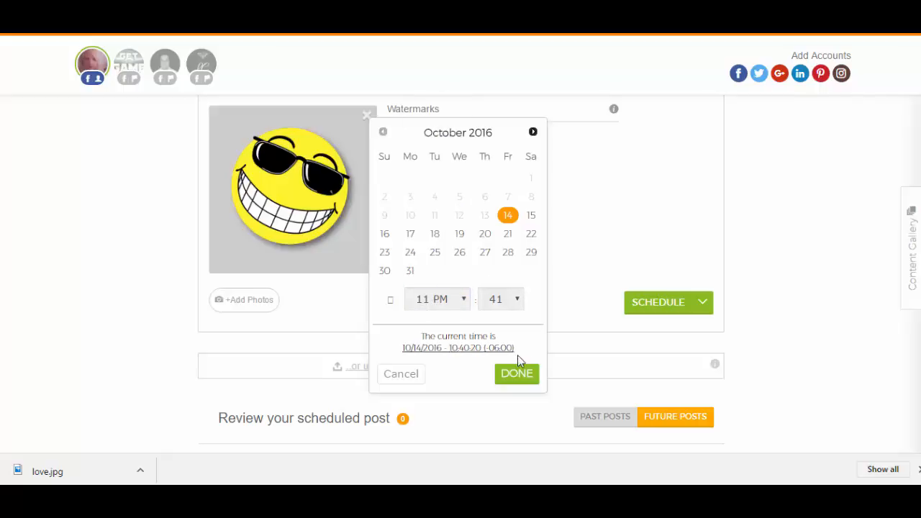
pyautogui.click(517, 375)
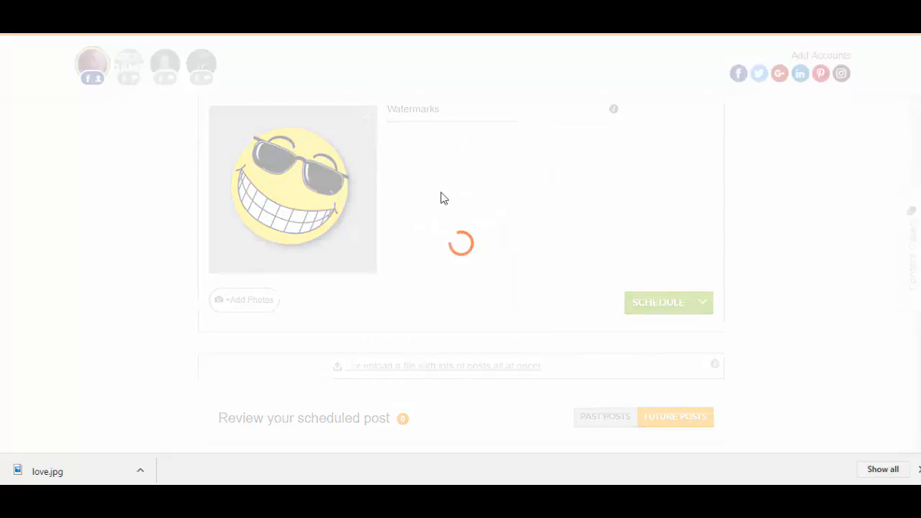
pyautogui.scroll(-3)
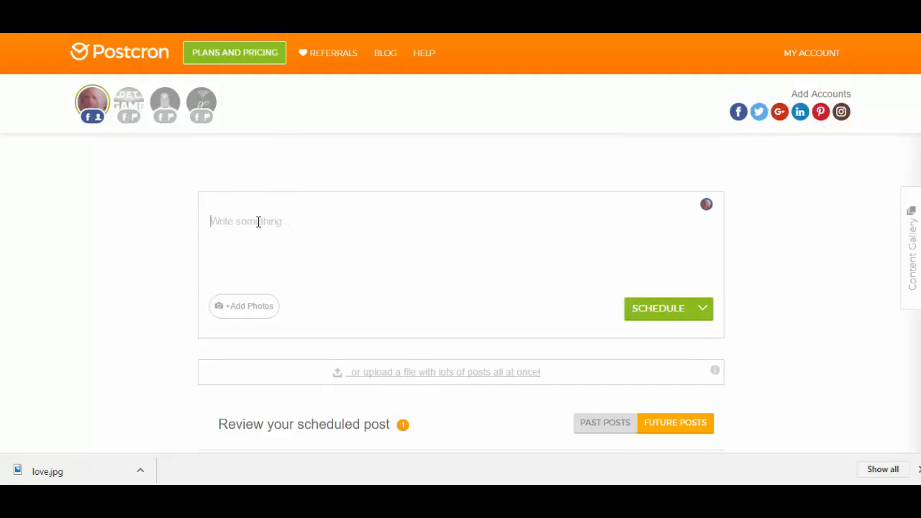
# Enter 'this is my scheduled post' in the Write something box
pyautogui.write('this is my scheduled post')
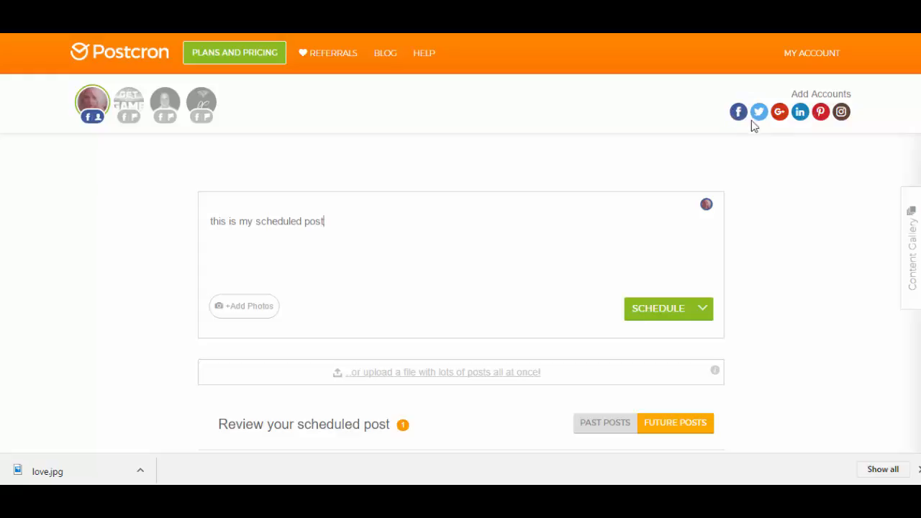
pyautogui.moveTo(800, 112)
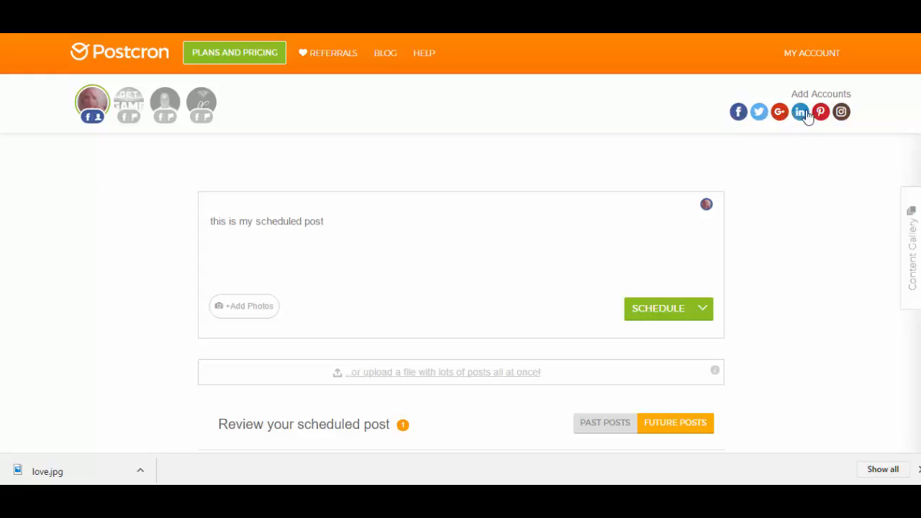
pyautogui.moveTo(800, 224)
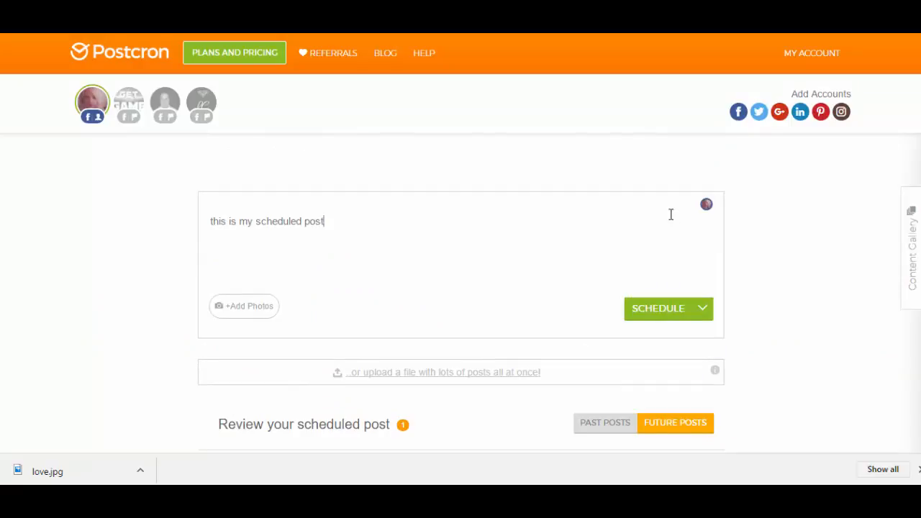
pyautogui.moveTo(515, 157)
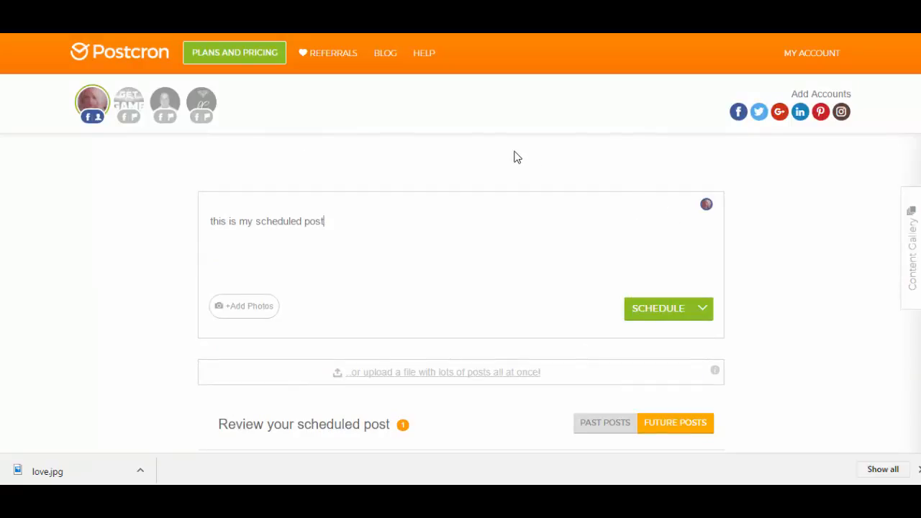